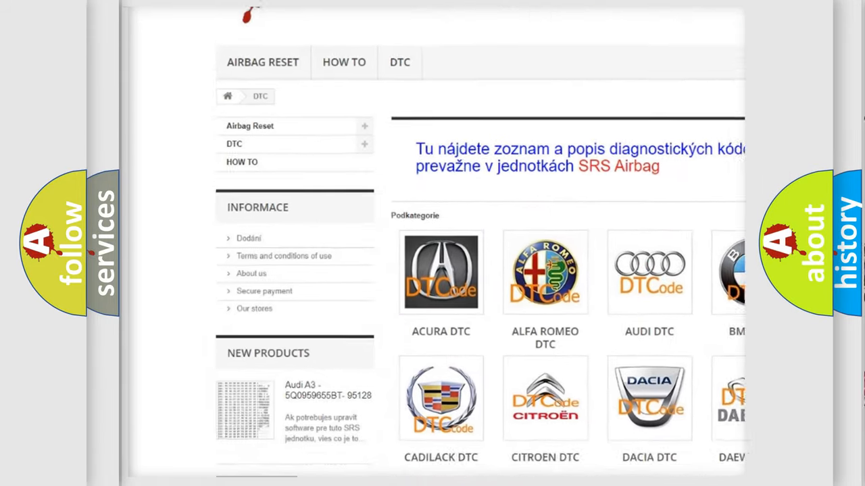
Step: Scroll the airbagreset.sk page and select the DTC section to show the car make logo grid
scroll(down, 3)
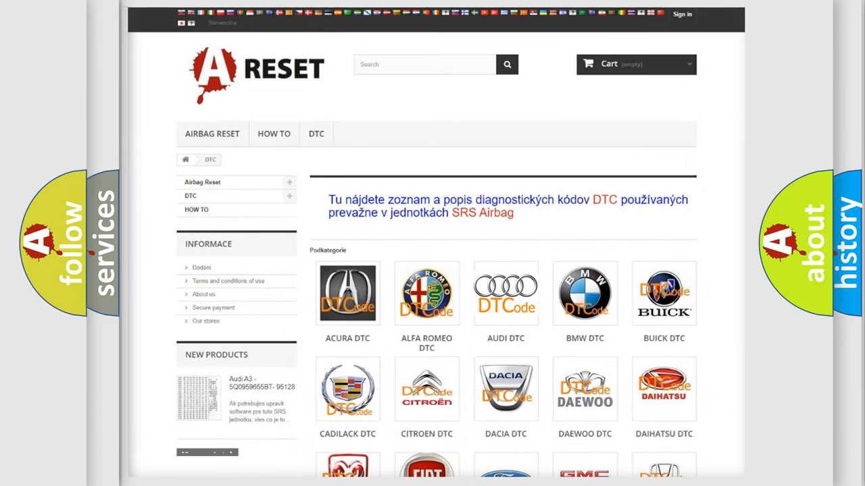
click(506, 293)
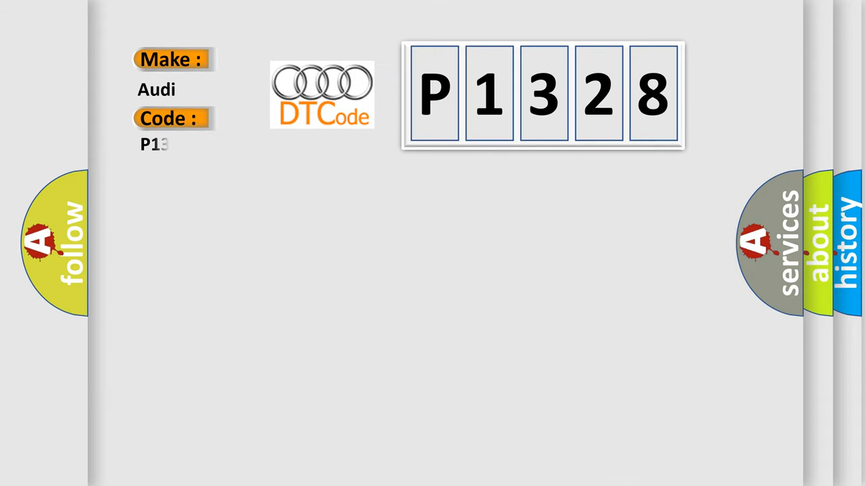
Step: Fill in the slide labels so Make reads Audi and Code reads P1328
text(28)
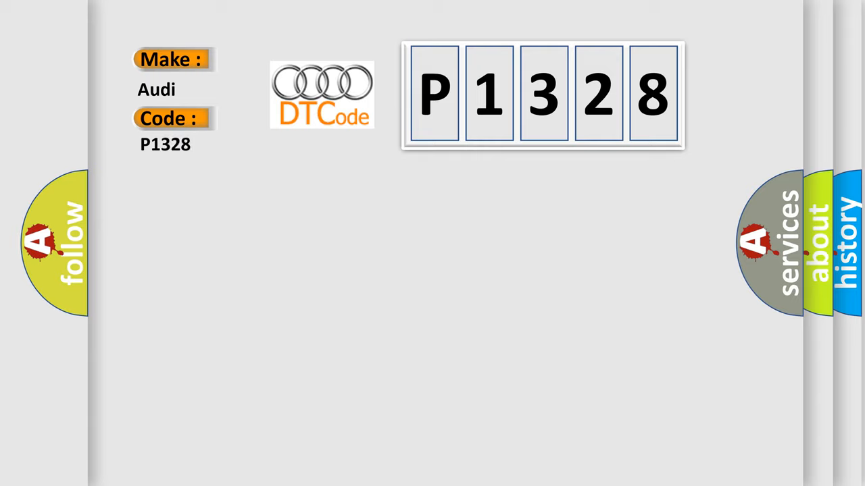